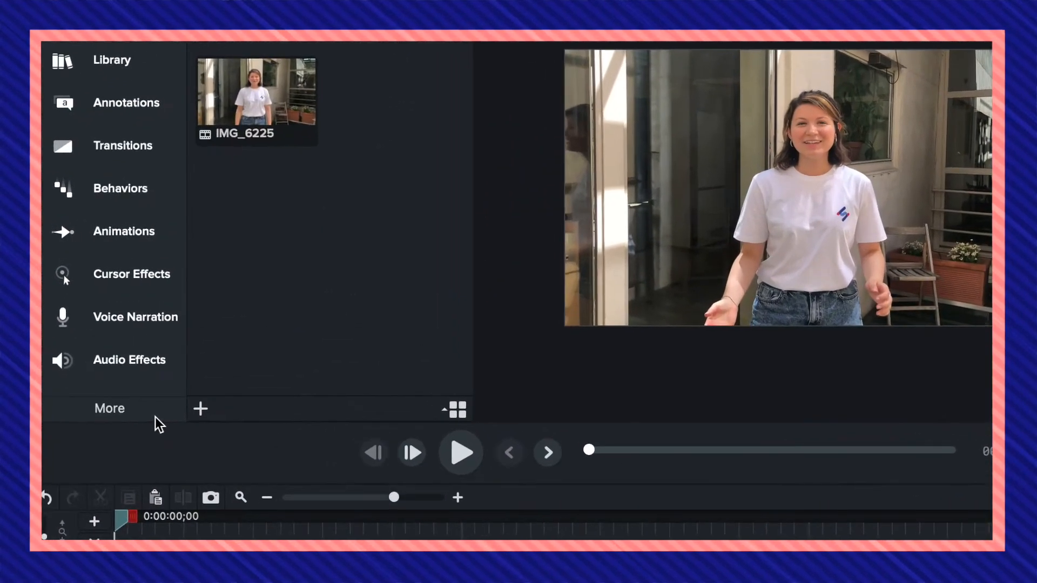
# Step: Show the Audio Effects collection to add Captions to the IMG_6225 clip
pyautogui.click(129, 360)
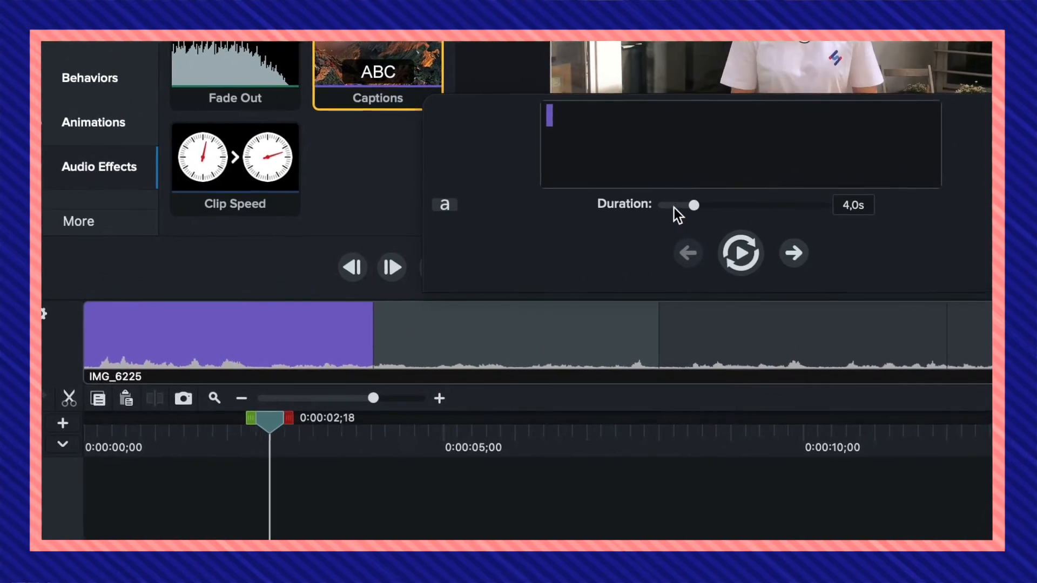
# Step: Type captions 'Hey, this is', 'So if you enjoy this vi', 'Comment down below your' in white Arial 32
pyautogui.write('Hey')
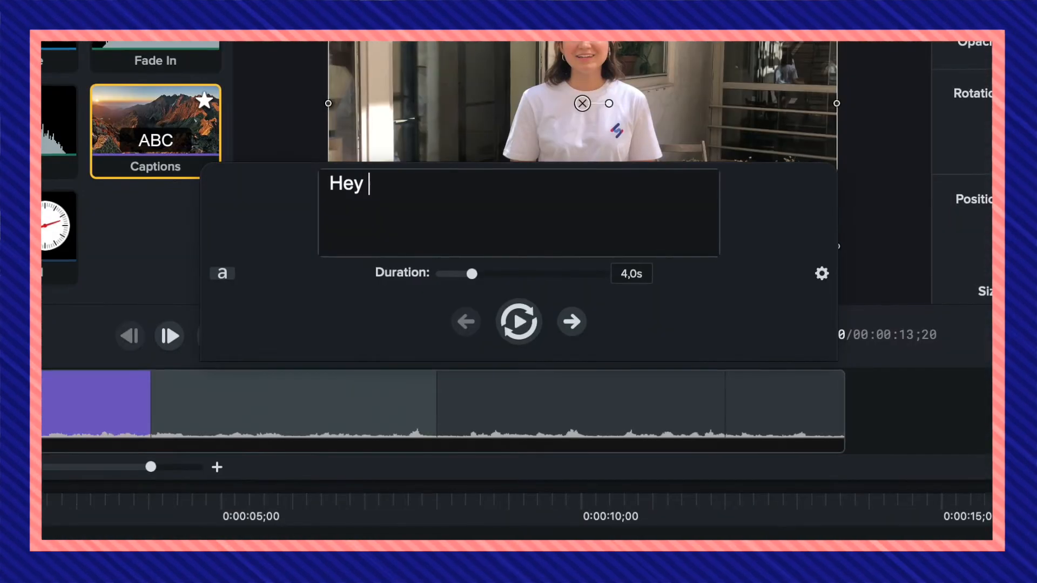
pyautogui.write(', this is')
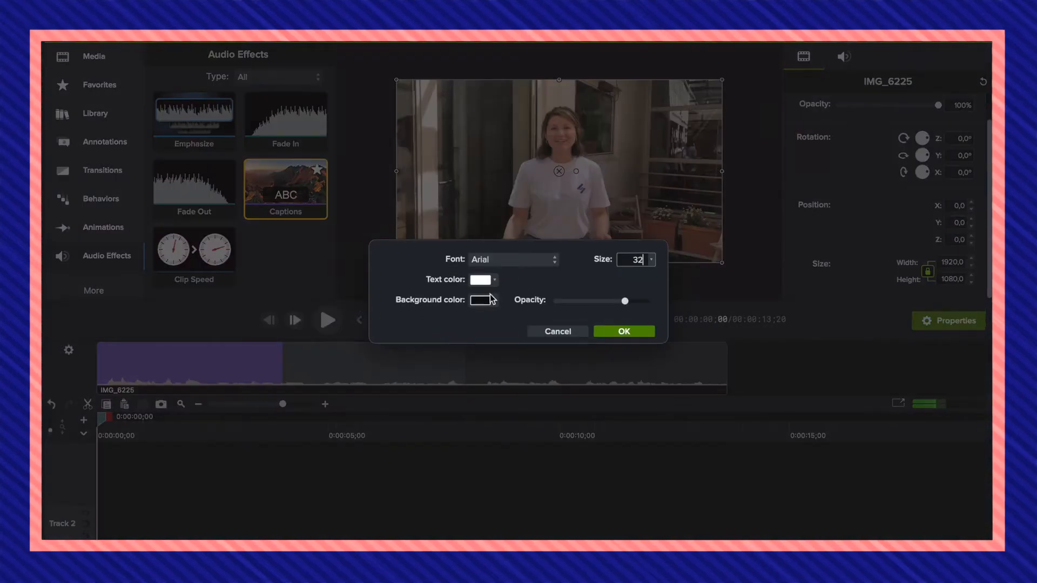
pyautogui.click(513, 259)
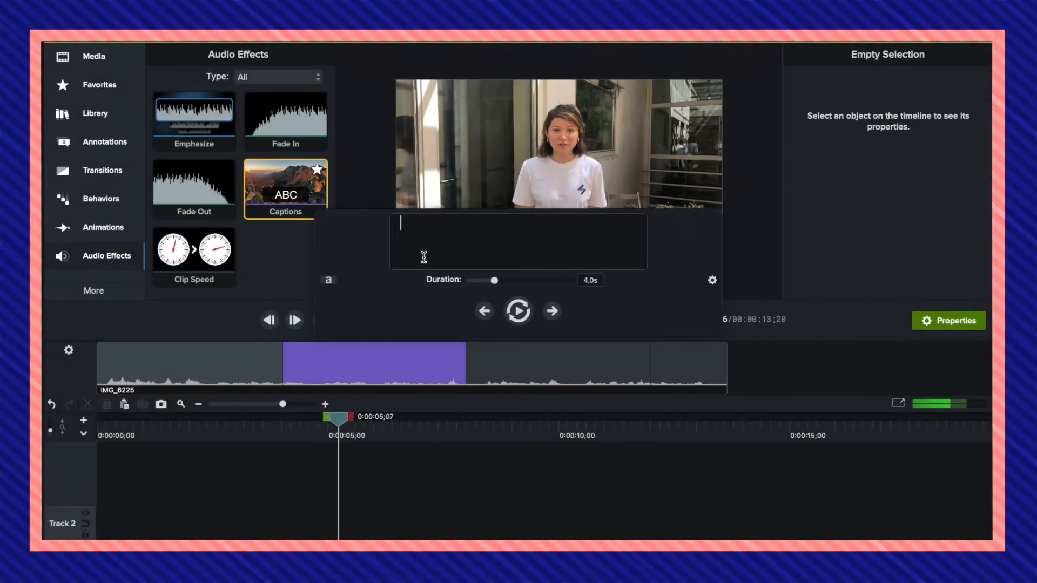
pyautogui.write('So if you enjoy this vi')
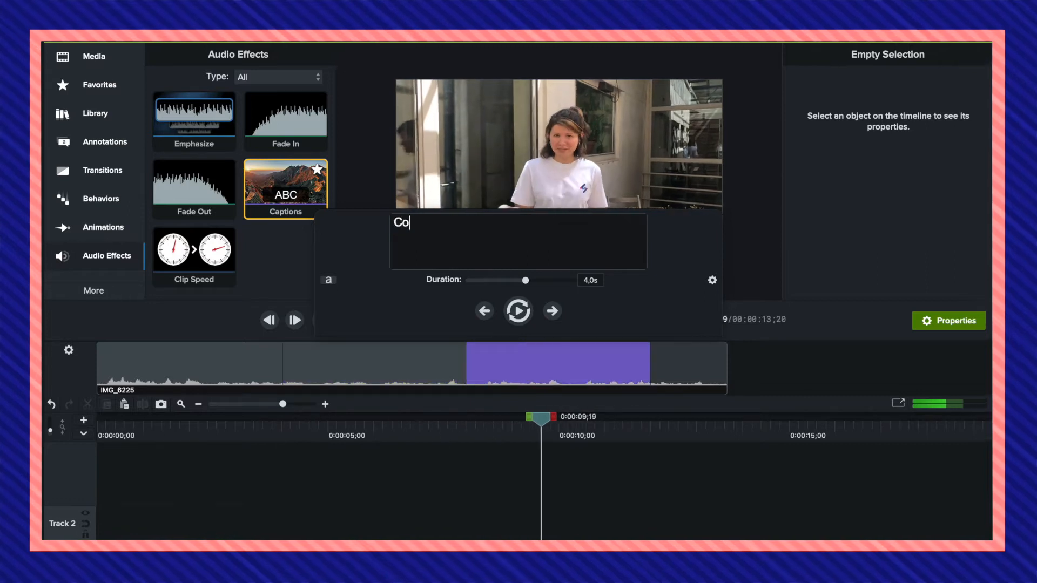
pyautogui.write('Comment down below your')
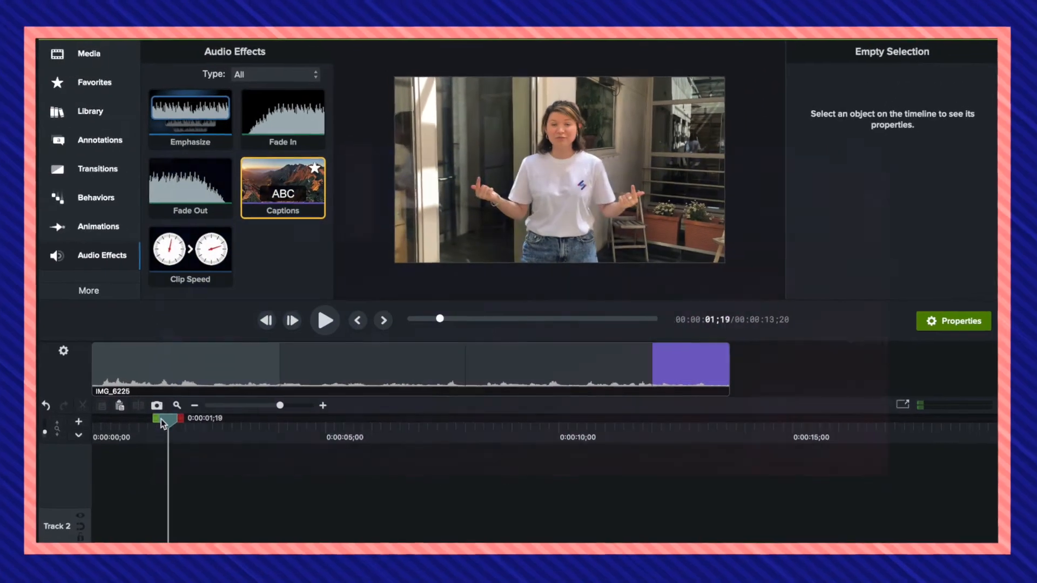
pyautogui.click(325, 319)
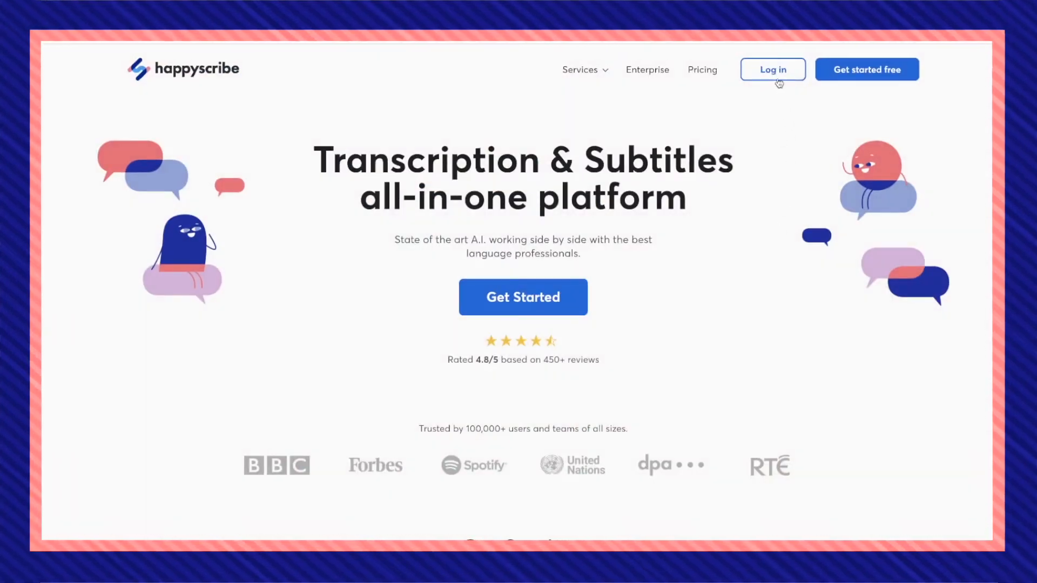
# Step: Log in to Happy Scribe to reach My Dashboard
pyautogui.click(772, 70)
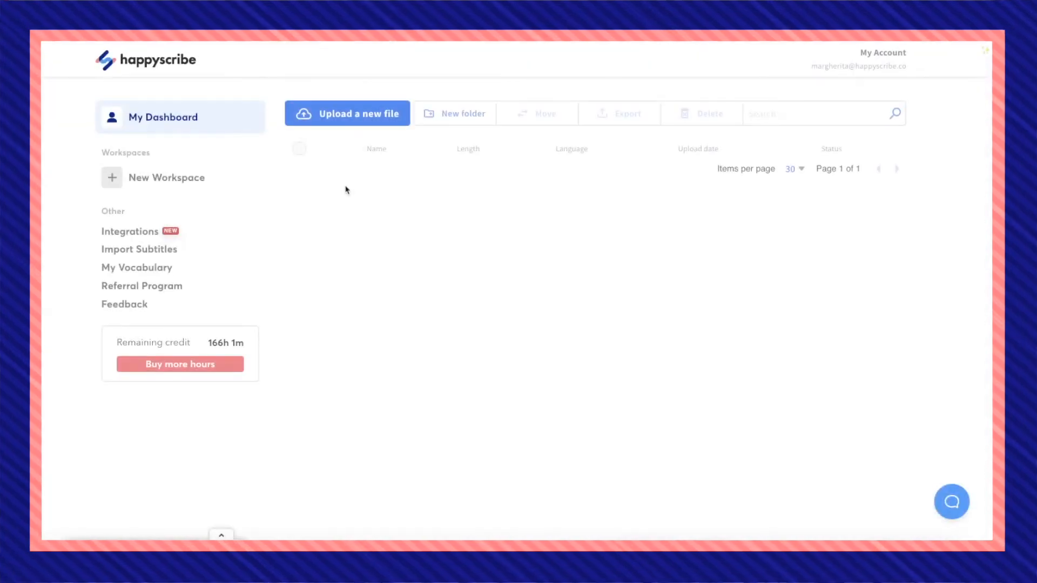
# Step: Start a new Subtitles upload and proceed past the upload notice
pyautogui.click(348, 113)
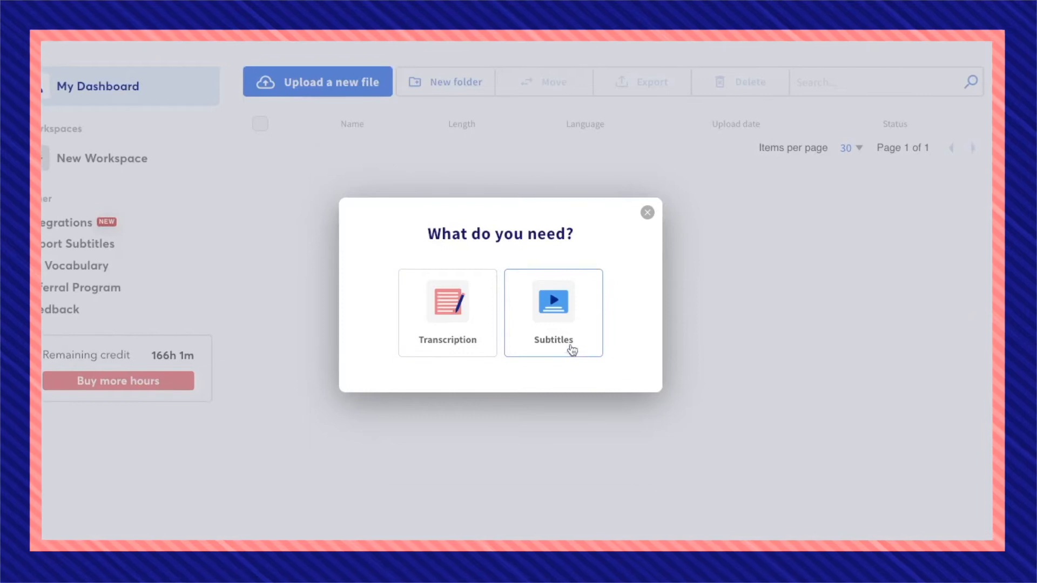
pyautogui.click(554, 313)
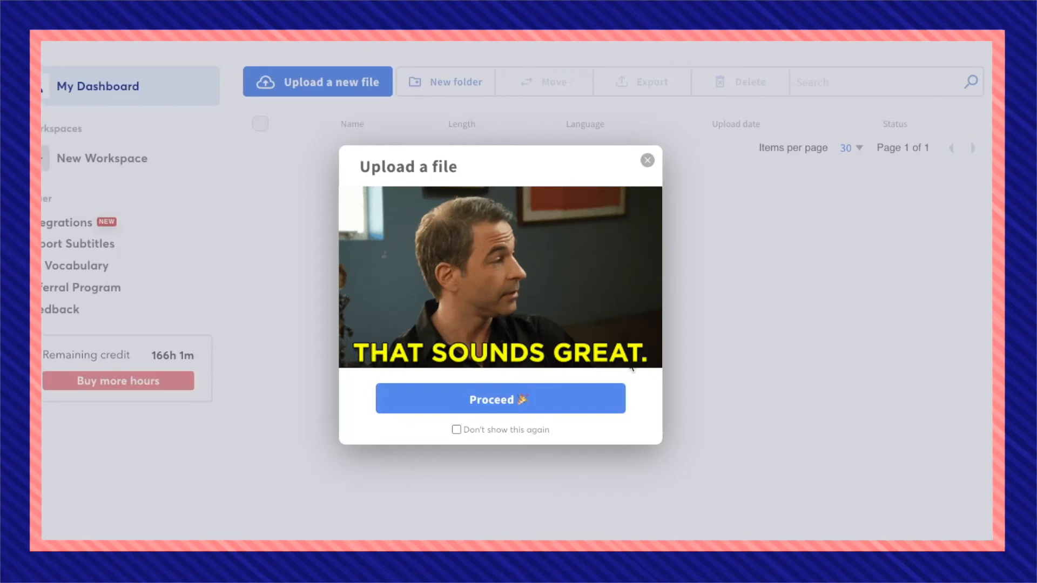
pyautogui.click(501, 398)
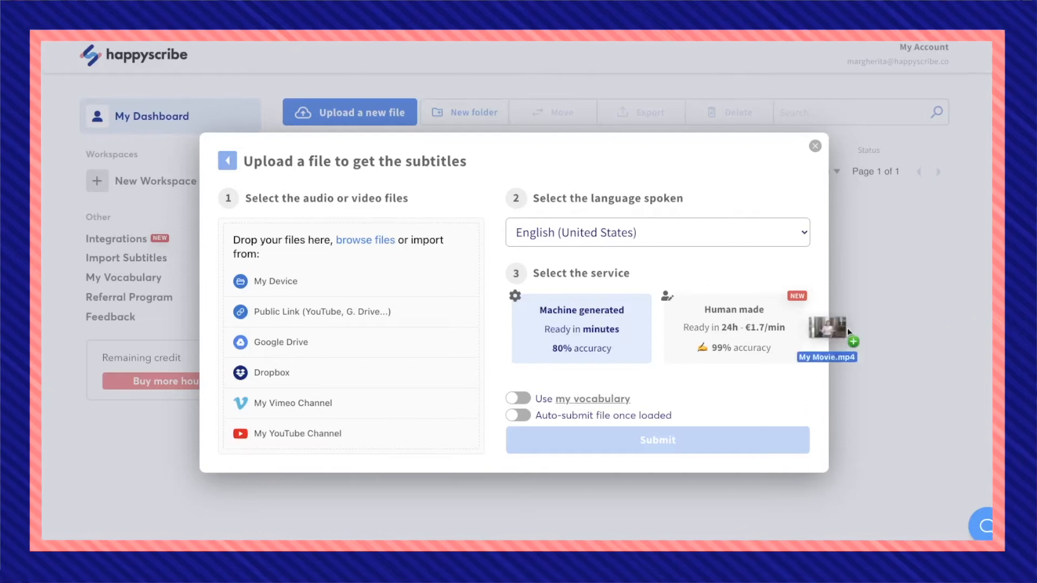
# Step: Upload My Movie.mp4 in English (United States) and submit for machine-generated subtitles
pyautogui.moveTo(827, 334); pyautogui.dragTo(351, 278)
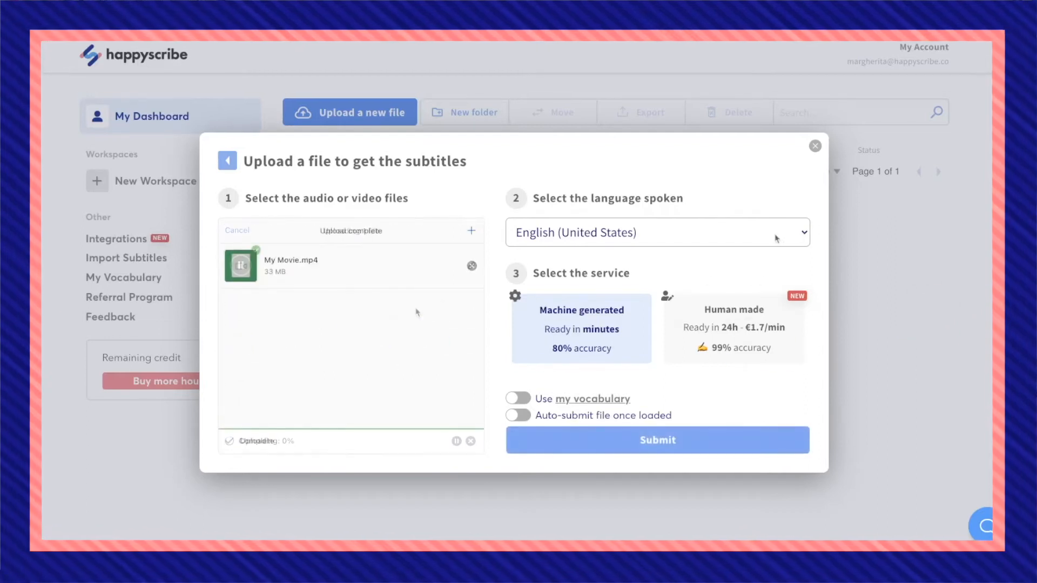
pyautogui.click(656, 232)
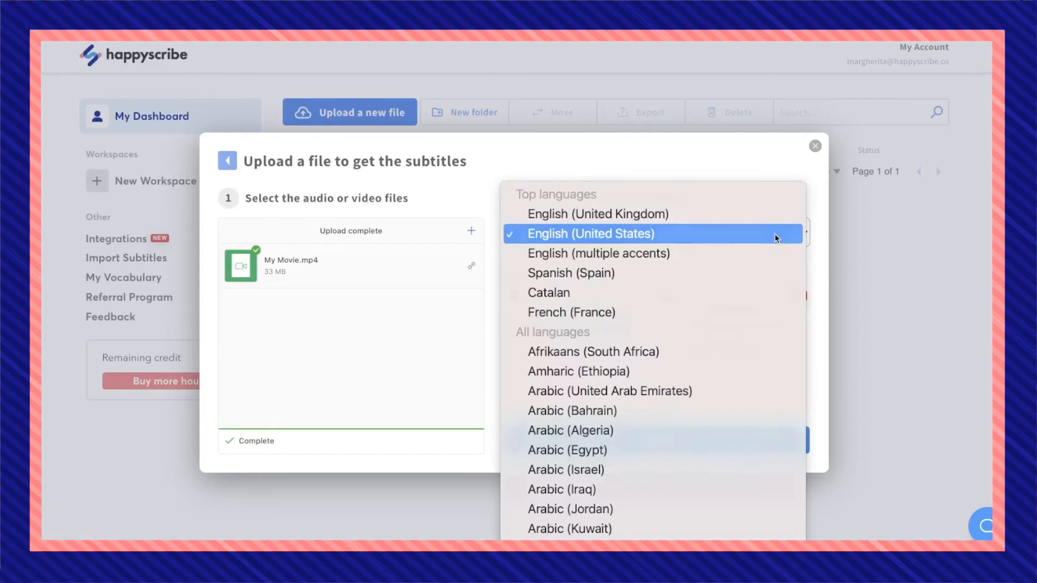
pyautogui.click(589, 233)
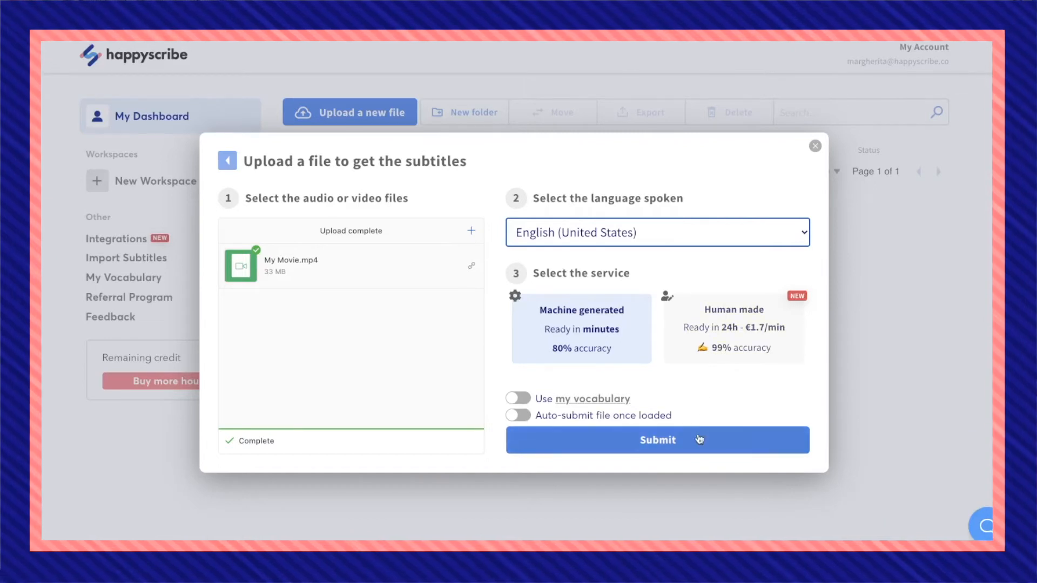
pyautogui.click(658, 439)
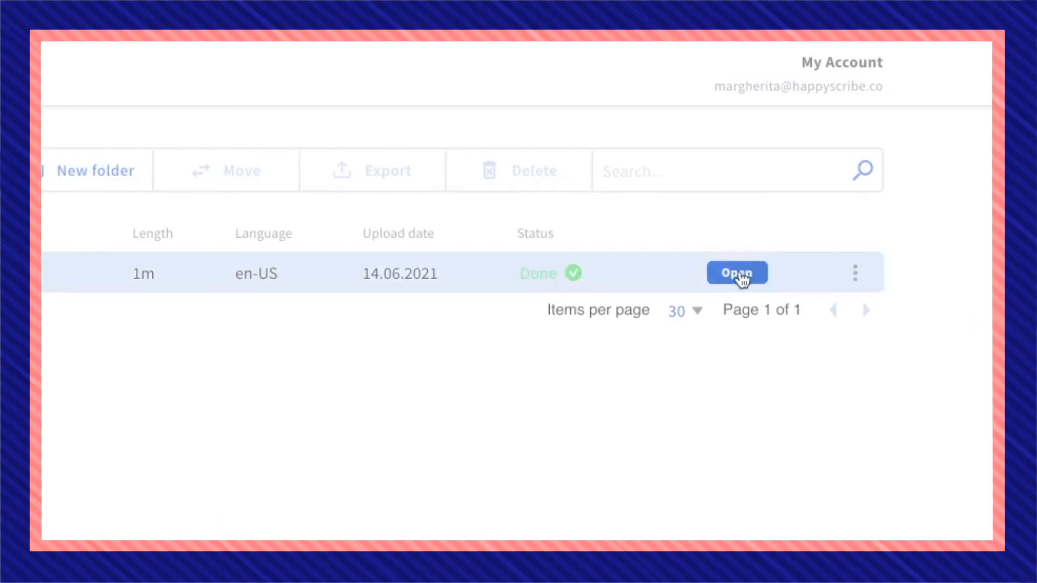
# Step: Open and play My Movie.mp4, then save yellow subtitles with a black outline
pyautogui.click(736, 272)
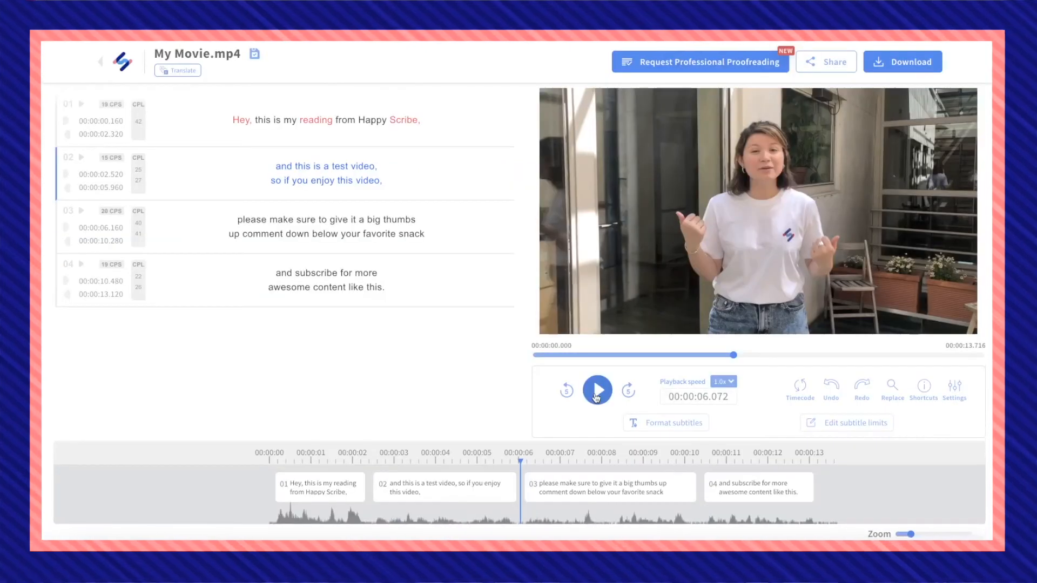
pyautogui.click(596, 389)
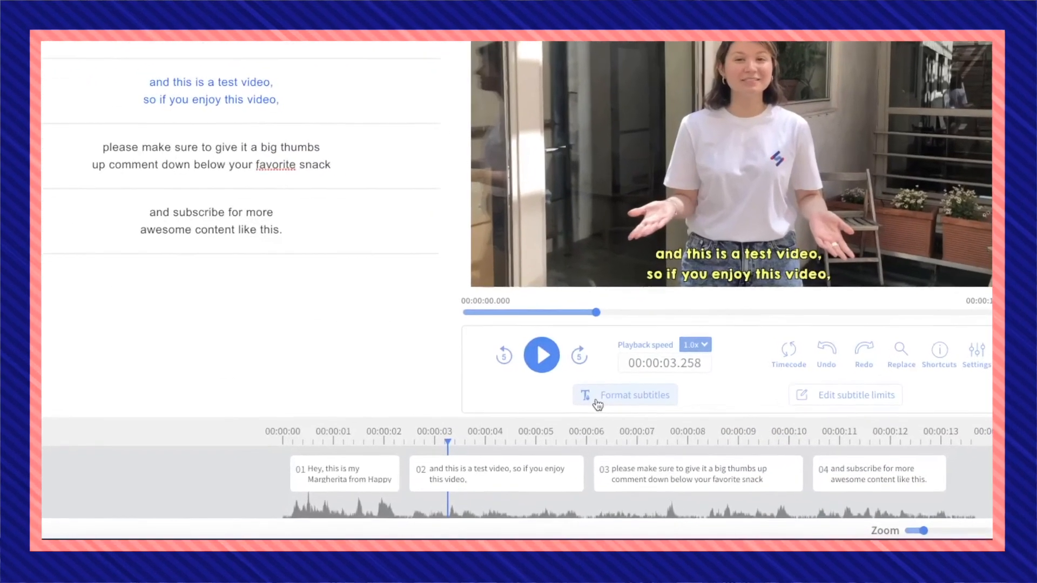
pyautogui.click(624, 395)
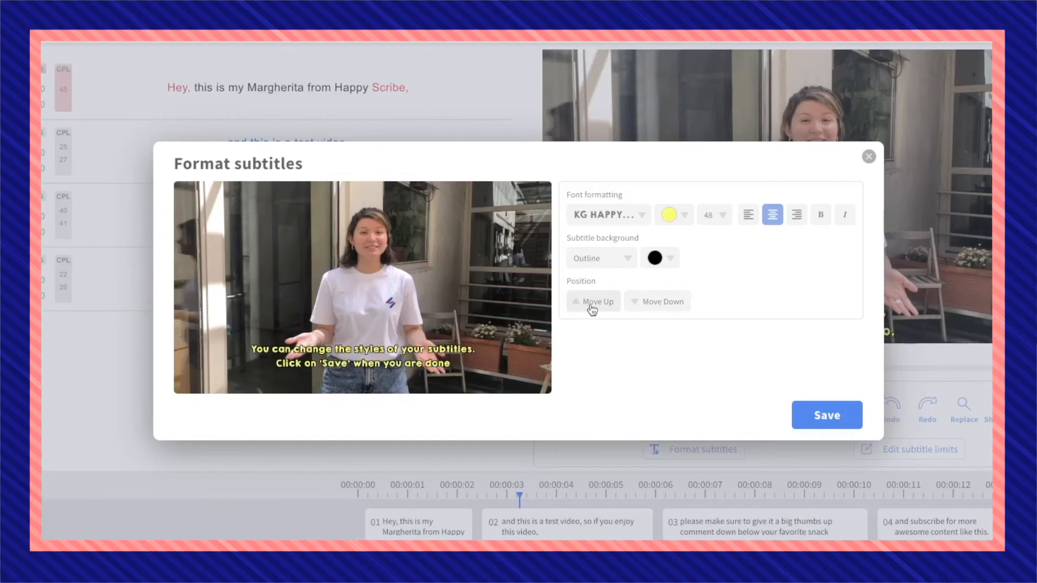
pyautogui.click(826, 415)
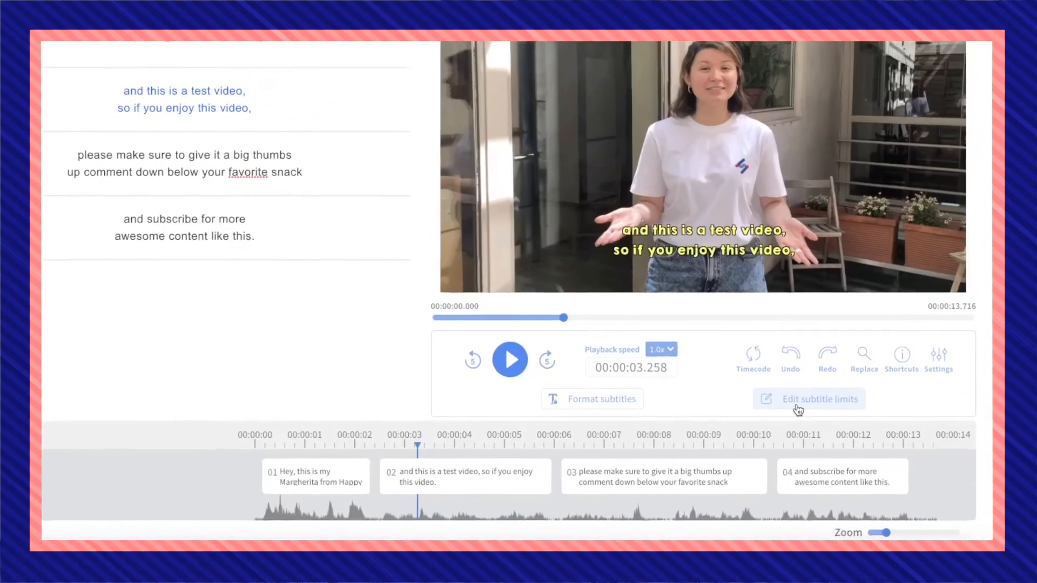
# Step: Open subtitle limits: 2 lines, 42 characters per line, 200 ms gap
pyautogui.click(809, 399)
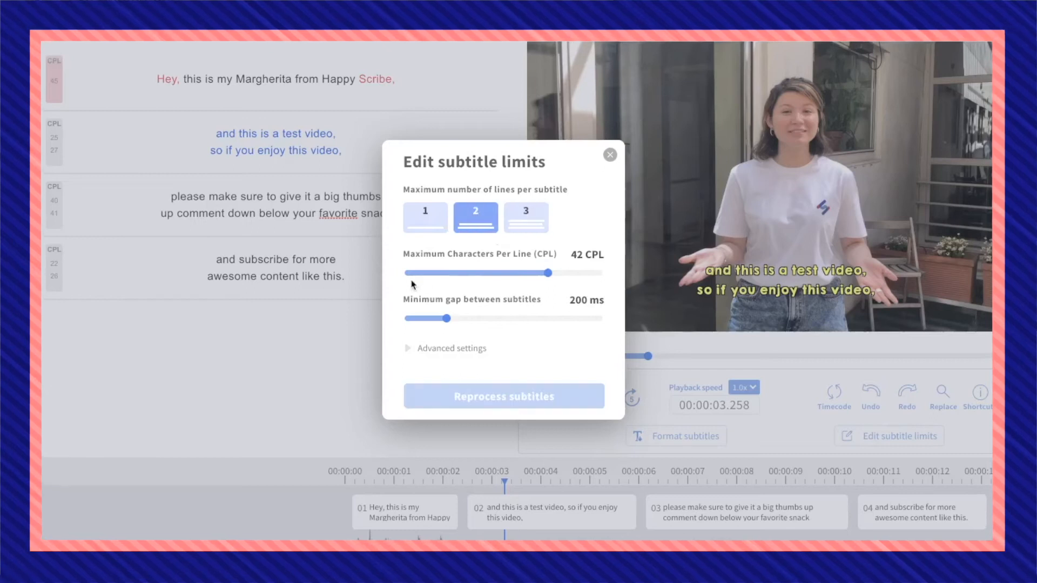
pyautogui.moveTo(461, 332)
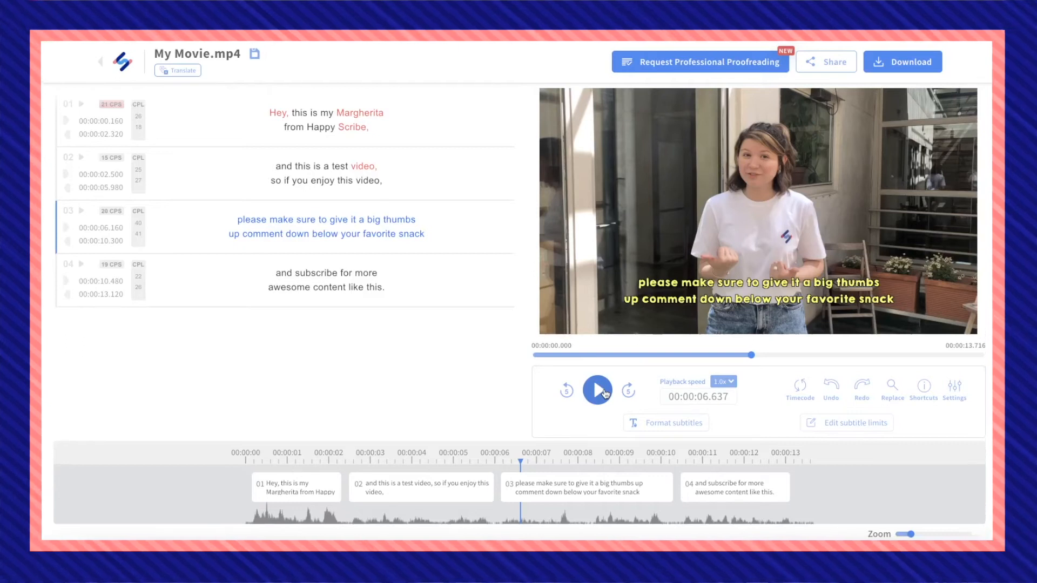
# Step: Open the Download options for the video and SubRip .srt subtitles
pyautogui.click(902, 62)
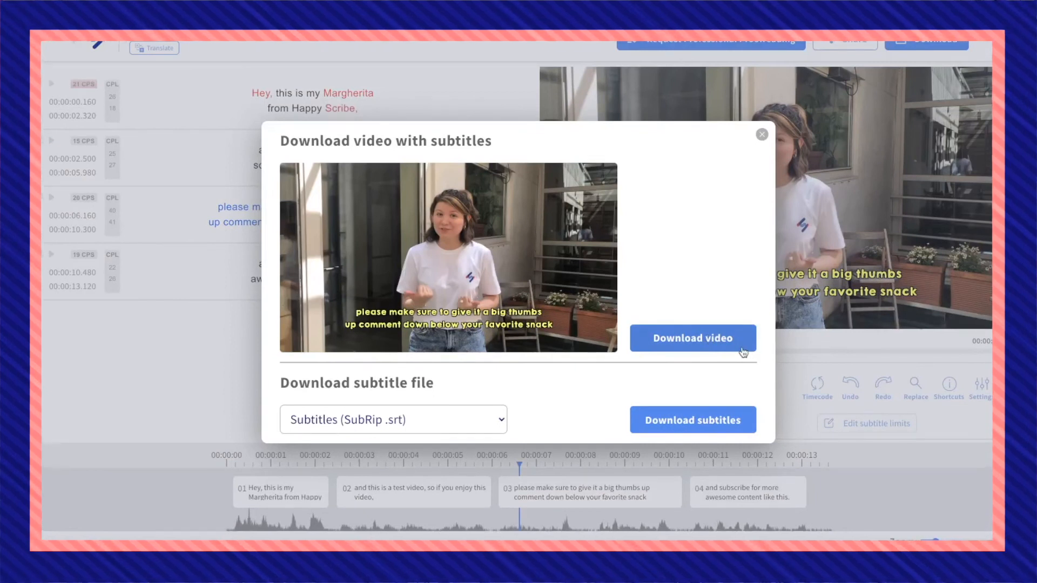
pyautogui.moveTo(693, 422)
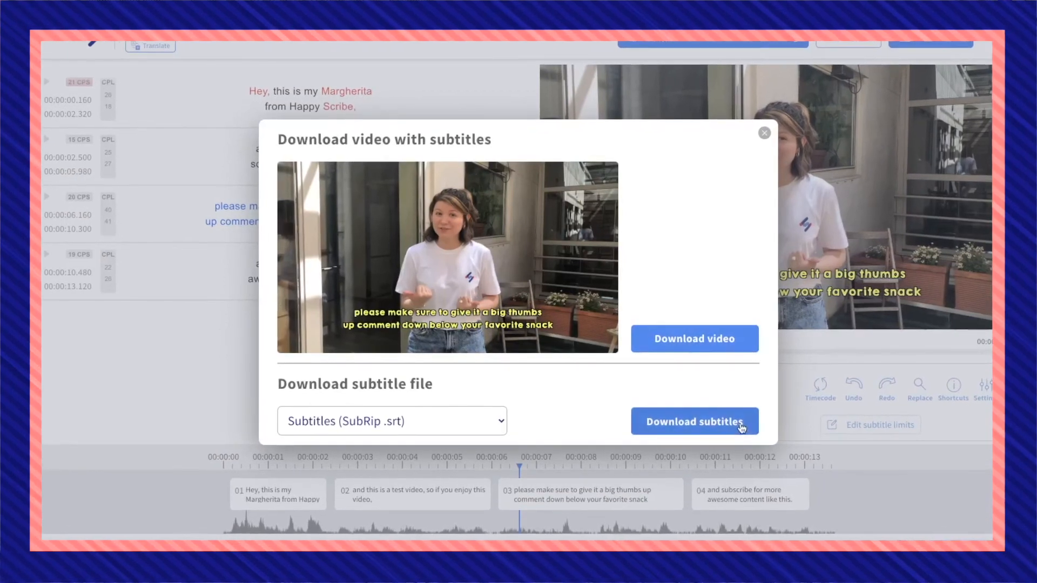